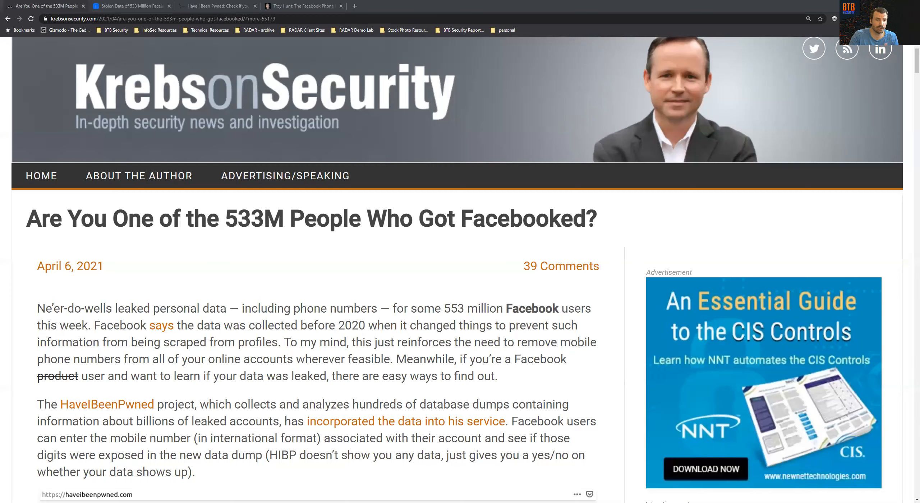
{"action": "mouse_move", "coordinate": [616, 353]}
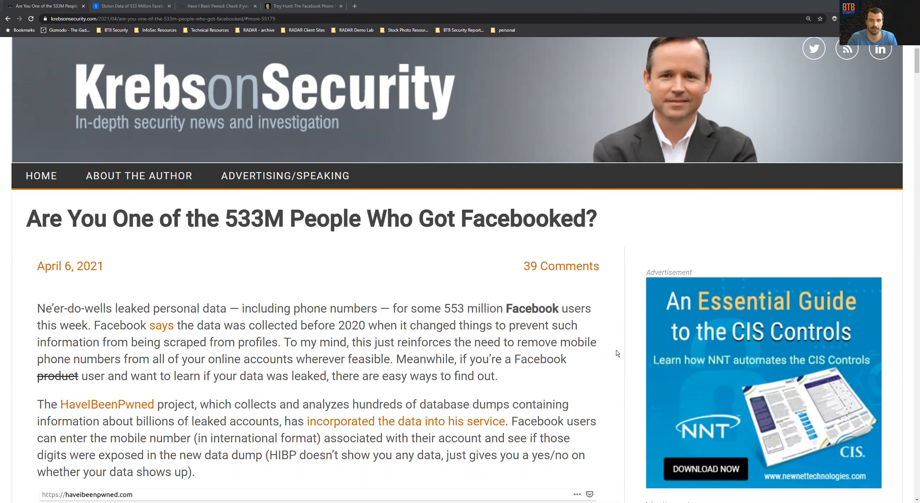
{"action": "mouse_move", "coordinate": [459, 387]}
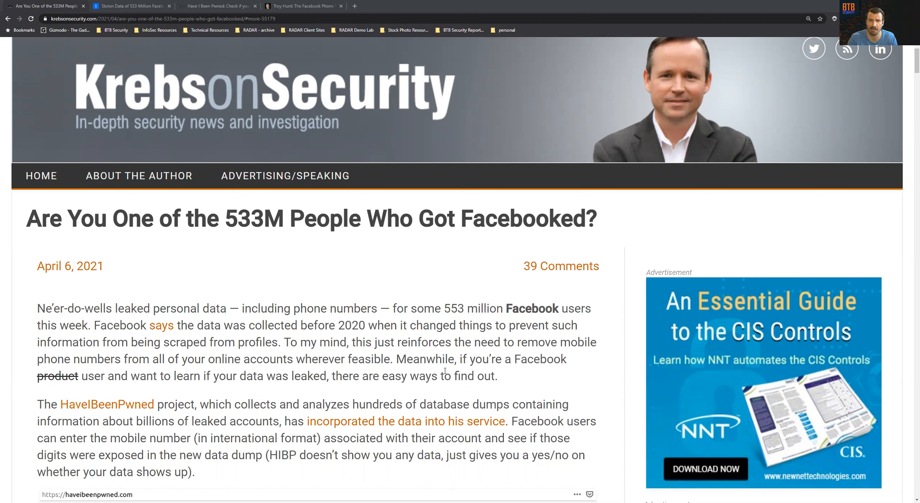
Read the KrebsOnSecurity article past the HIBP screenshot and forum ad into the SIM-swapping section.
{"action": "scroll", "scroll_direction": "down", "scroll_amount": 3}
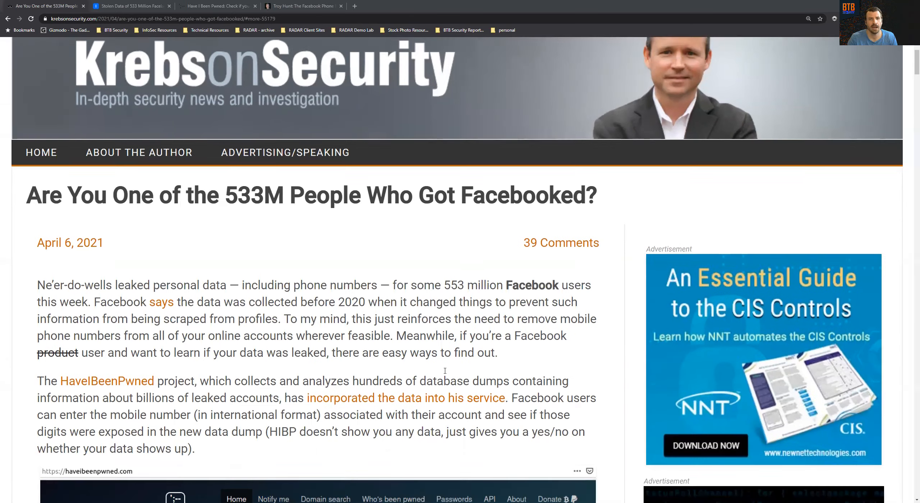
{"action": "scroll", "scroll_direction": "down", "scroll_amount": 3}
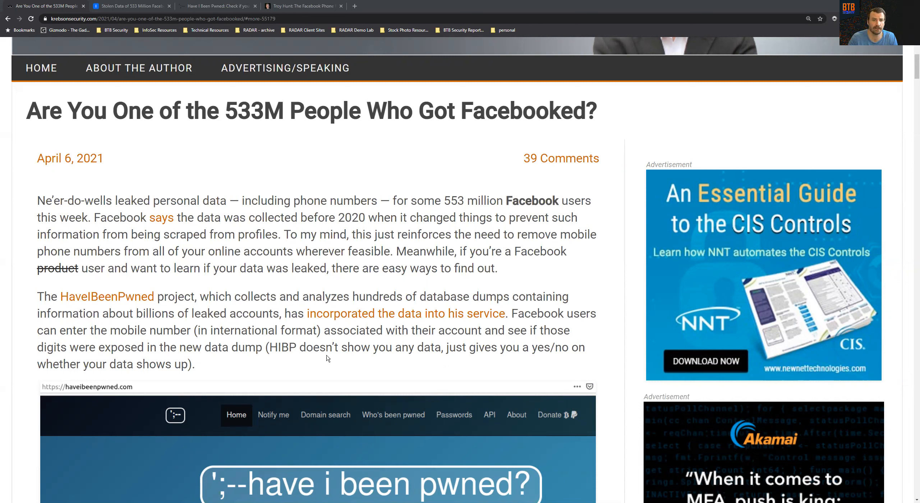
{"action": "scroll", "scroll_direction": "down", "scroll_amount": 3}
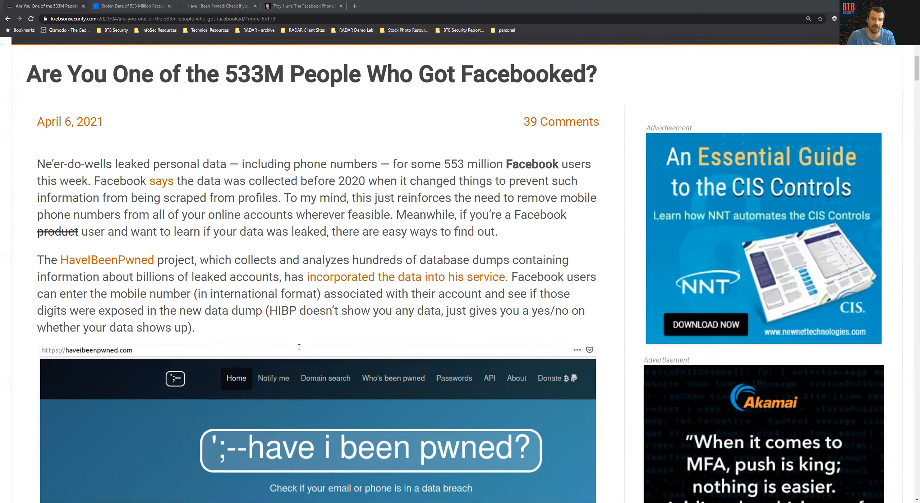
{"action": "scroll", "scroll_direction": "down", "scroll_amount": 3}
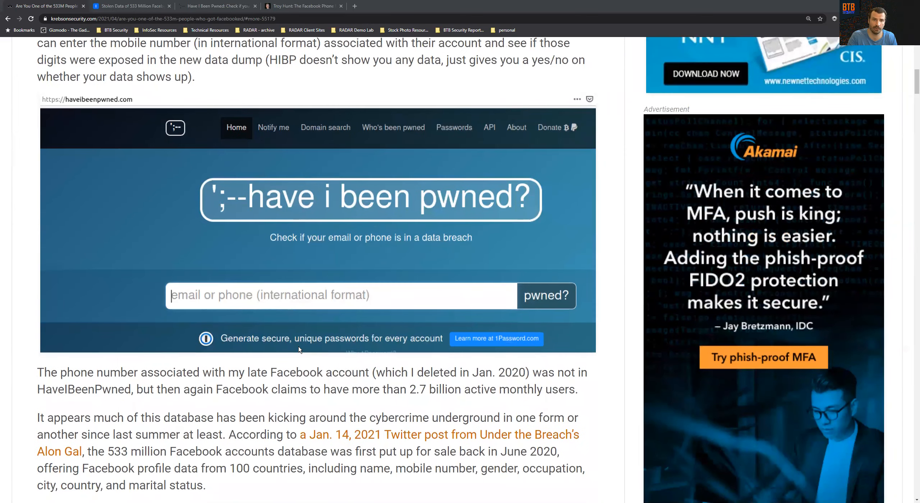
{"action": "scroll", "scroll_direction": "down", "scroll_amount": 3}
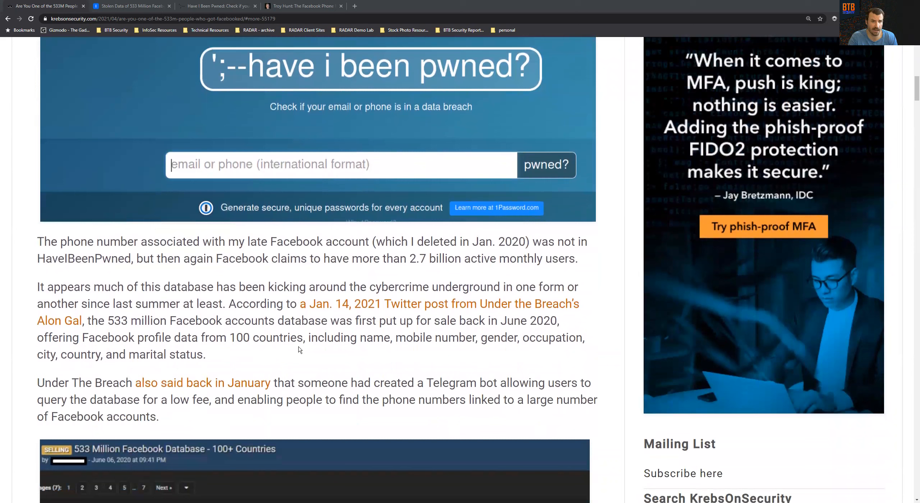
{"action": "scroll", "scroll_direction": "down", "scroll_amount": 3}
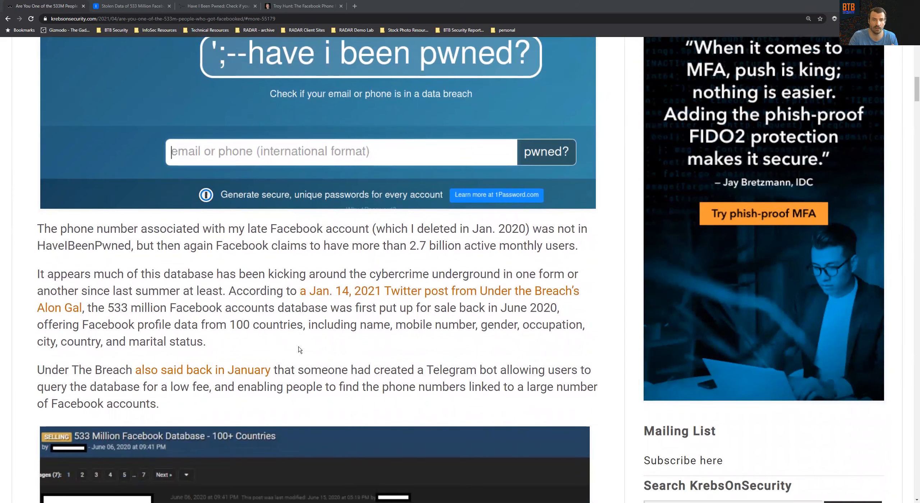
{"action": "mouse_move", "coordinate": [310, 343]}
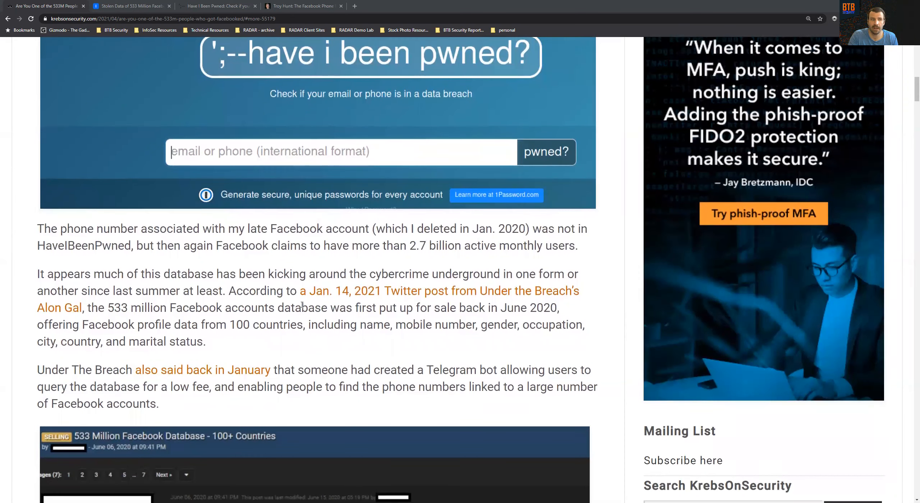
{"action": "scroll", "scroll_direction": "down", "scroll_amount": 3}
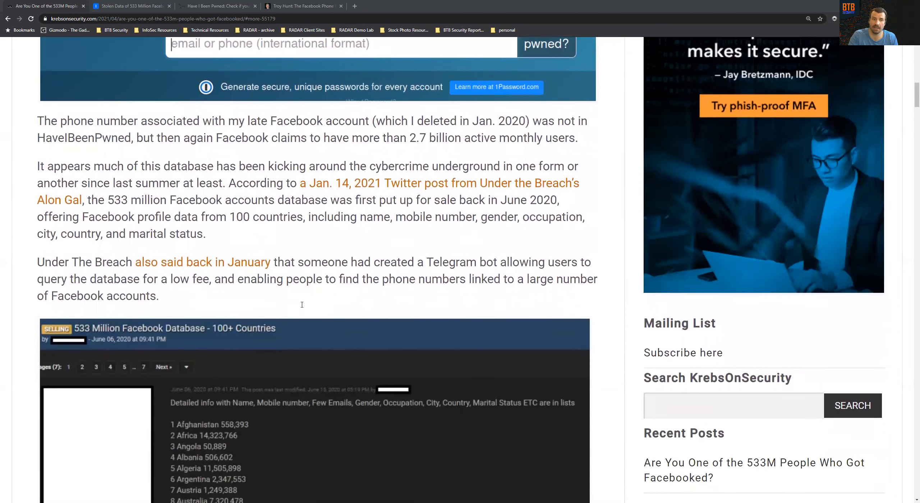
{"action": "scroll", "scroll_direction": "down", "scroll_amount": 3}
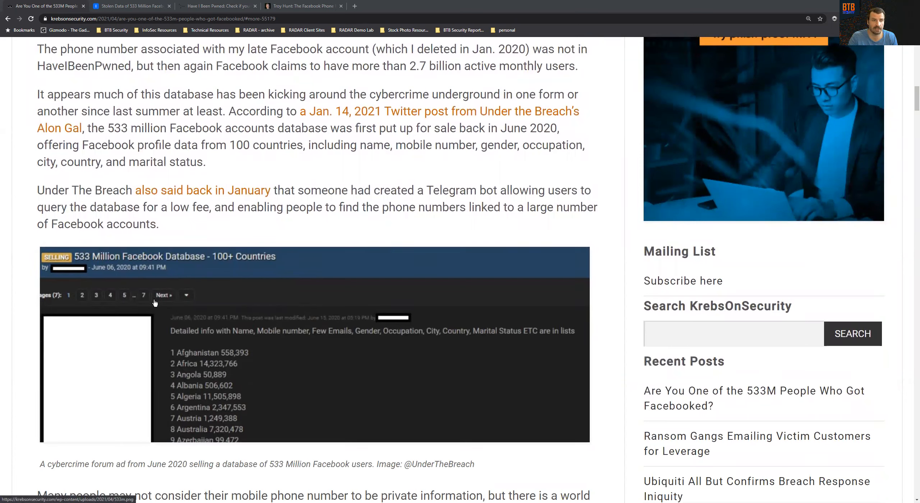
{"action": "mouse_move", "coordinate": [187, 325]}
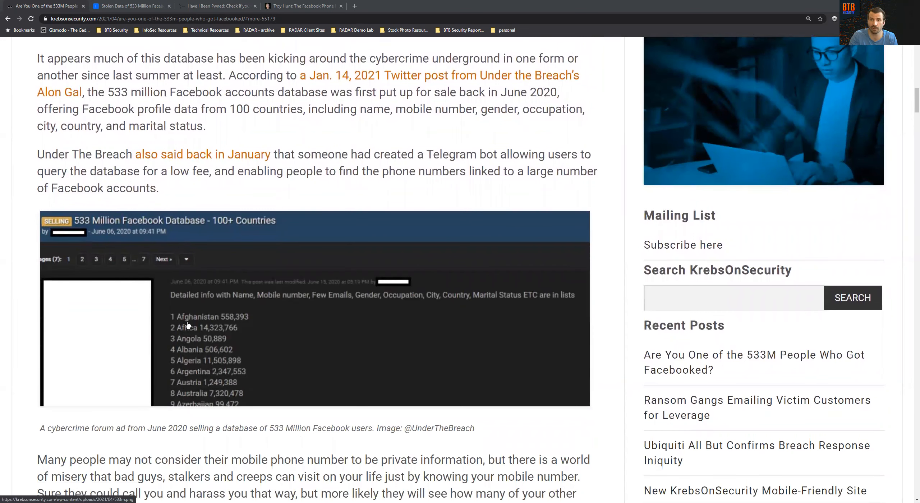
{"action": "scroll", "scroll_direction": "down", "scroll_amount": 3}
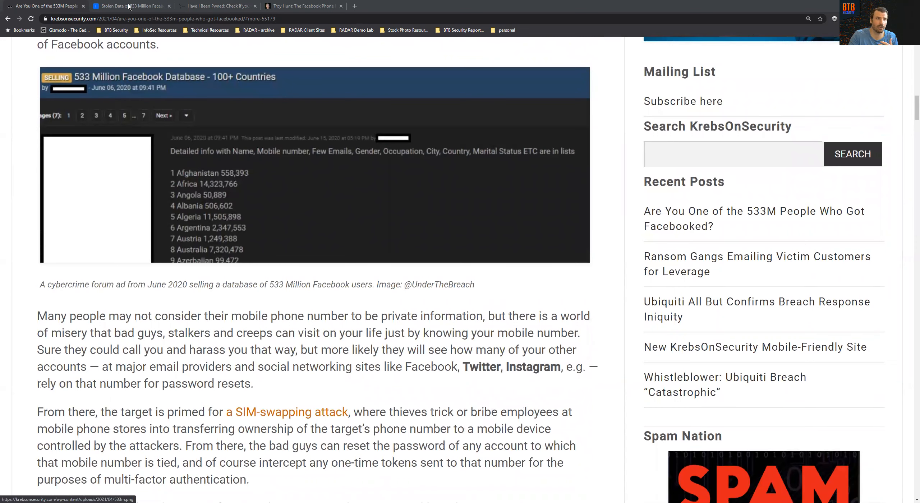
In Business Insider, dismiss the notification prompt and read past the Facebook spokesperson's statement.
{"action": "left_click", "coordinate": [129, 6]}
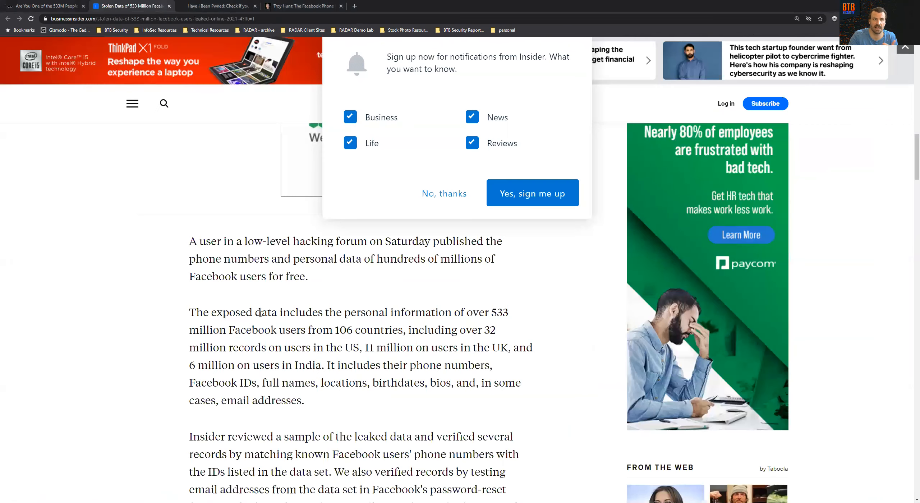
{"action": "left_click", "coordinate": [444, 194]}
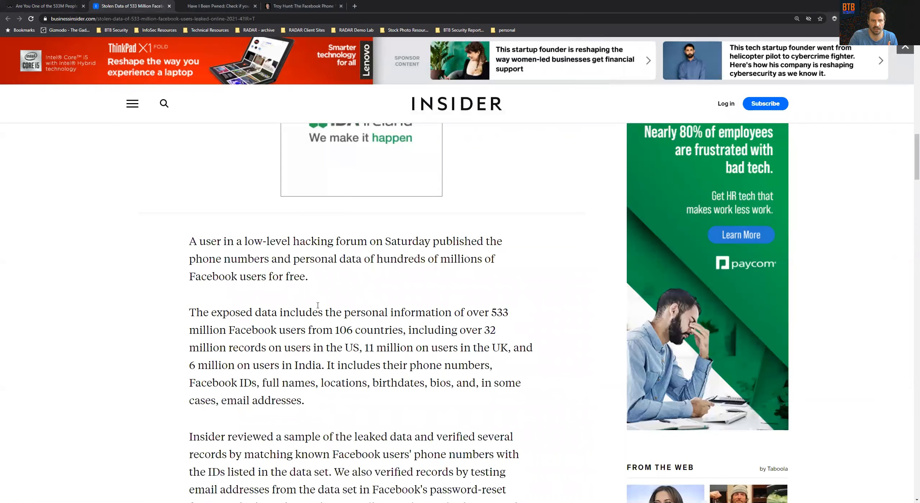
{"action": "scroll", "scroll_direction": "up", "scroll_amount": 3}
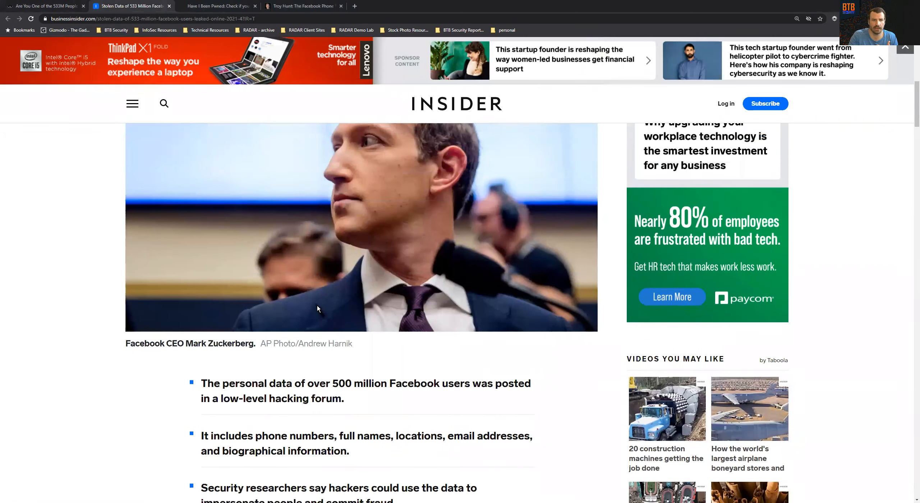
{"action": "scroll", "scroll_direction": "down", "scroll_amount": 3}
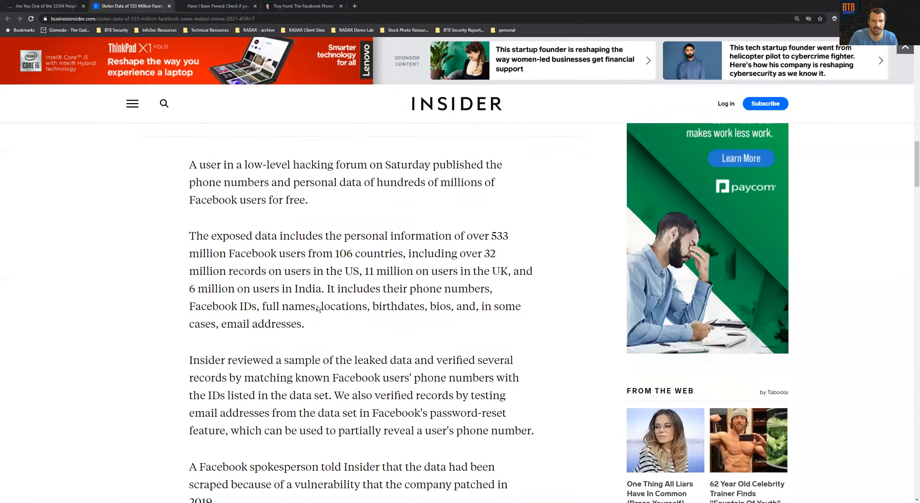
{"action": "scroll", "scroll_direction": "down", "scroll_amount": 3}
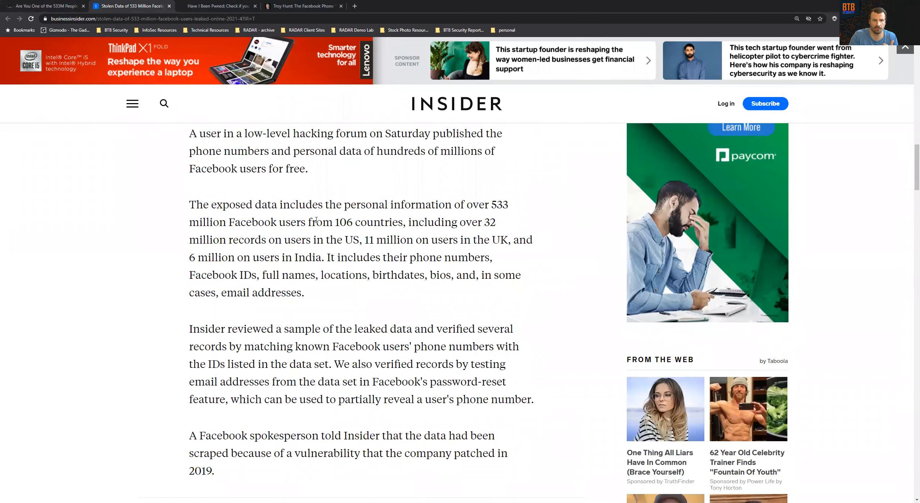
{"action": "scroll", "scroll_direction": "down", "scroll_amount": 3}
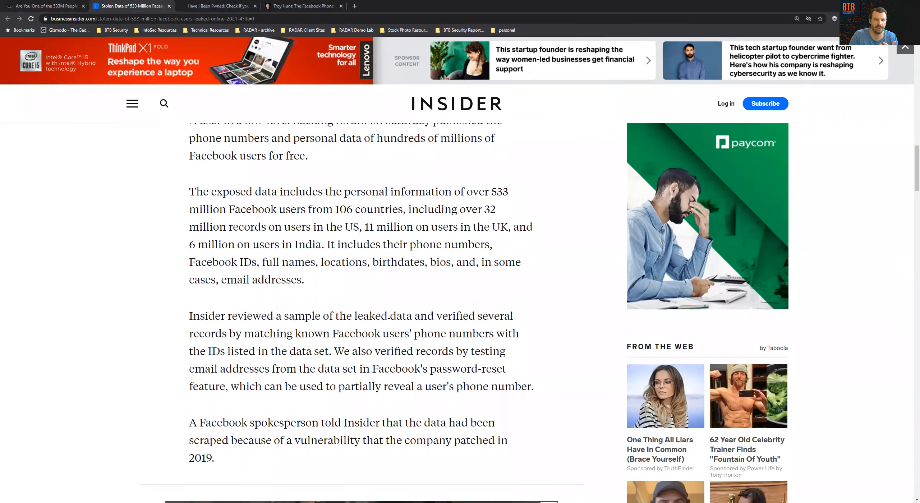
{"action": "scroll", "scroll_direction": "down", "scroll_amount": 3}
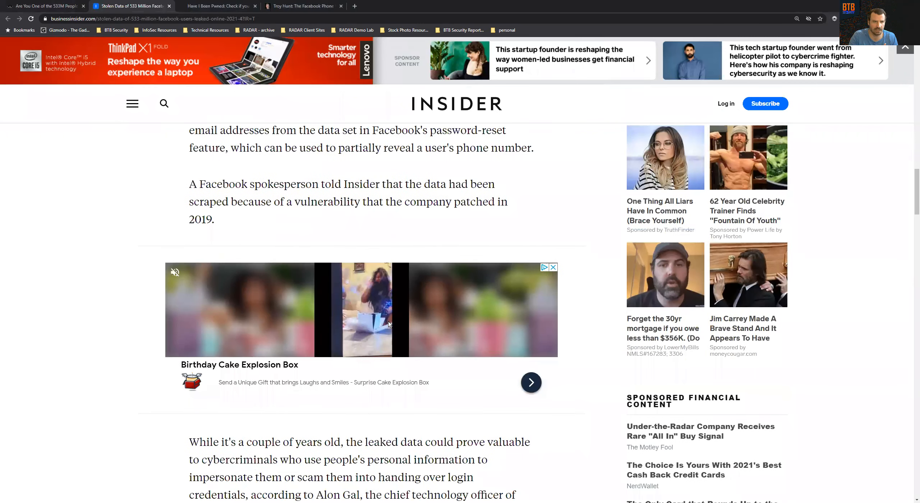
{"action": "scroll", "scroll_direction": "down", "scroll_amount": 3}
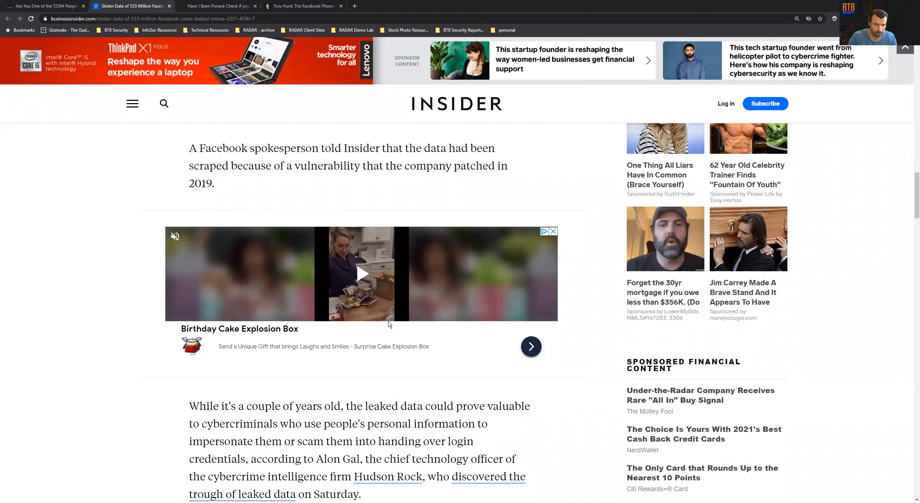
{"action": "mouse_move", "coordinate": [331, 207]}
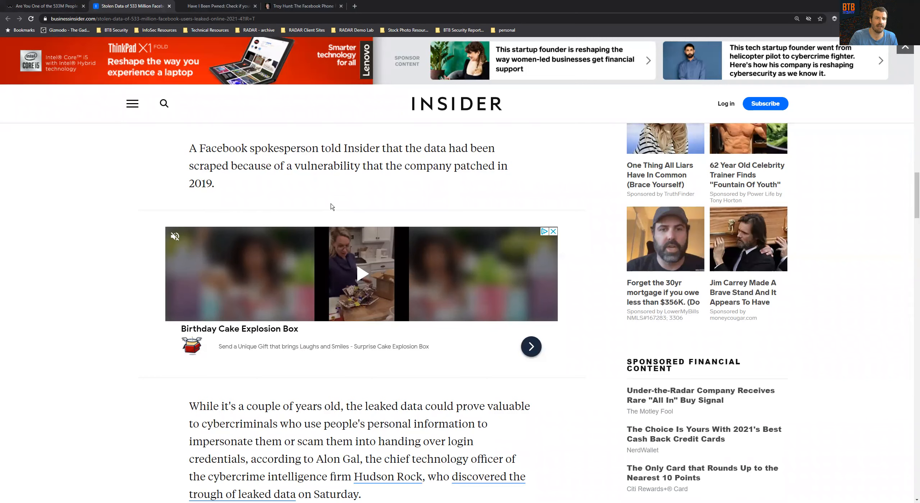
Read the Insider article through Alon Gal's comments, then switch to the Have I Been Pwned homepage.
{"action": "scroll", "scroll_direction": "down", "scroll_amount": 3}
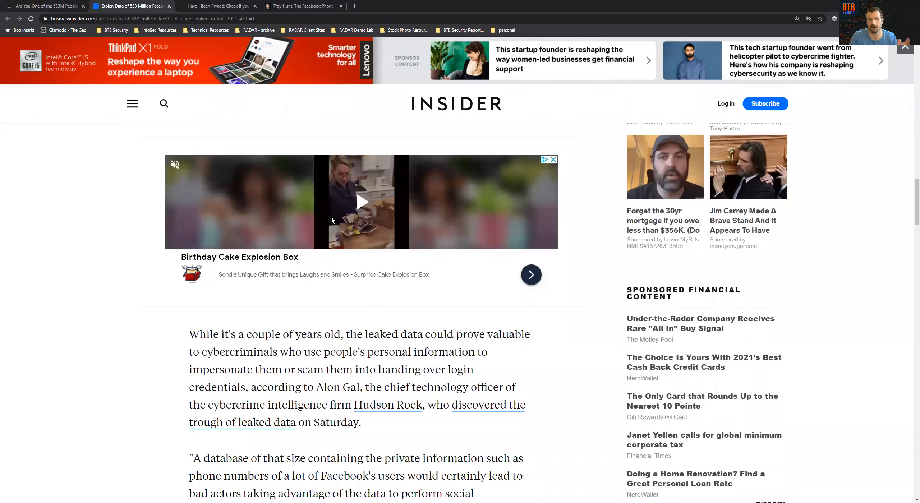
{"action": "scroll", "scroll_direction": "down", "scroll_amount": 3}
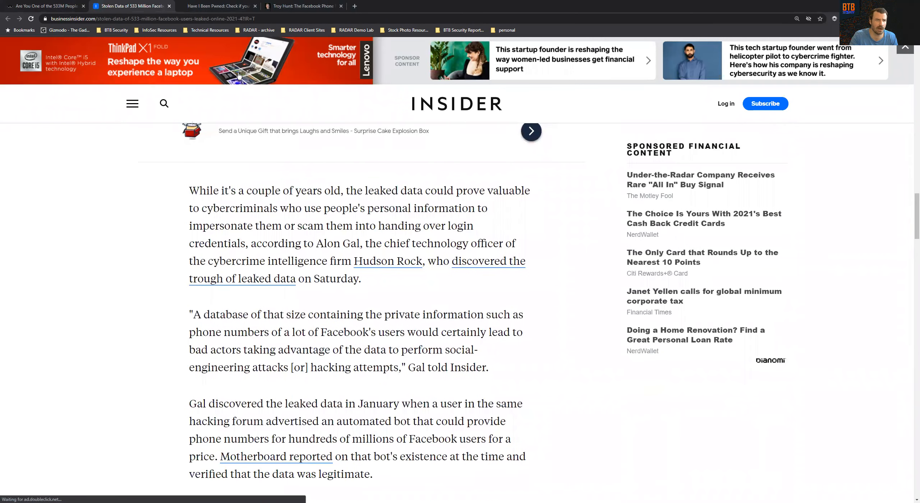
{"action": "left_click", "coordinate": [217, 6]}
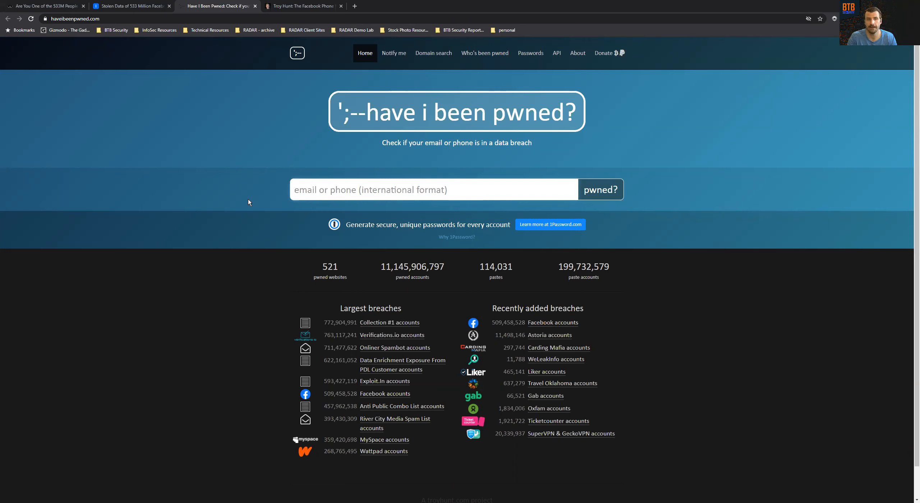
{"action": "left_click", "coordinate": [433, 189]}
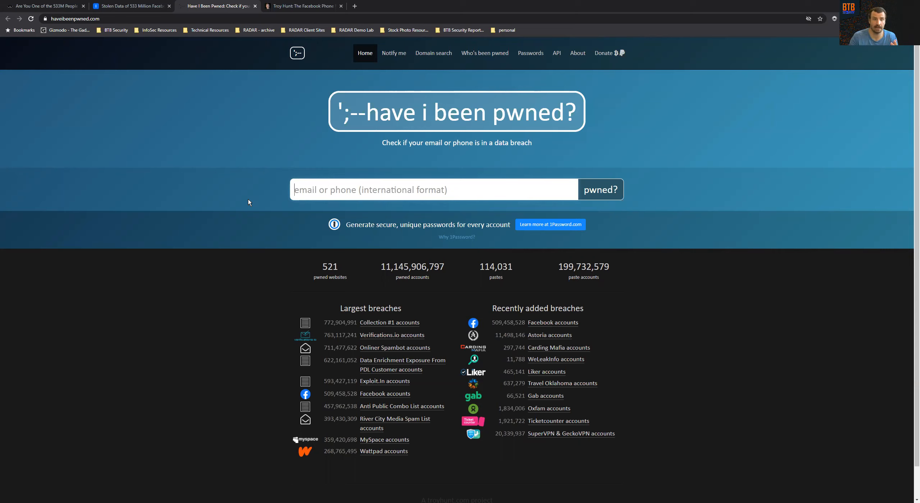
{"action": "mouse_move", "coordinate": [367, 368]}
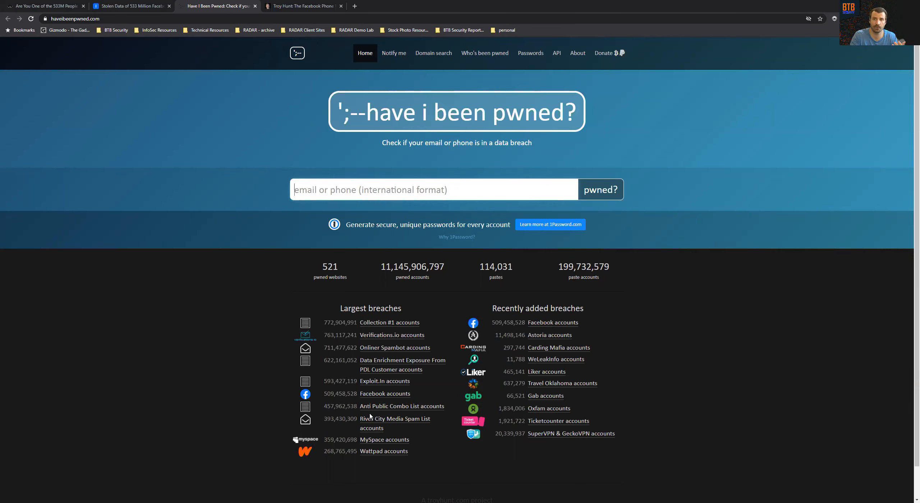
{"action": "mouse_move", "coordinate": [297, 260]}
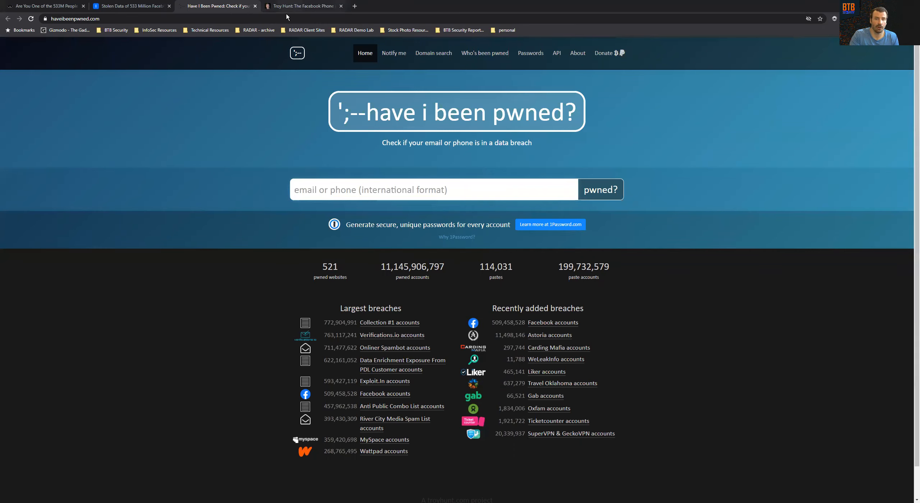
Read Troy Hunt's post on searchable Facebook phone numbers from the top past the Twitter poll.
{"action": "left_click", "coordinate": [302, 6]}
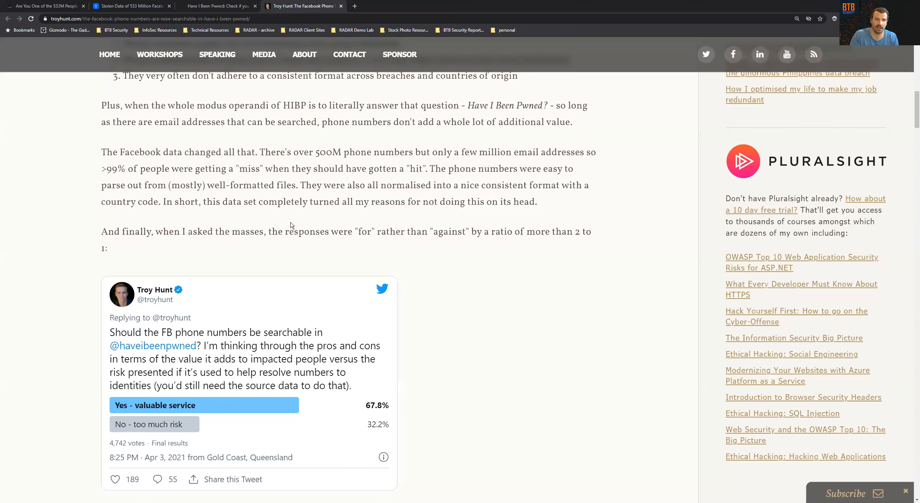
{"action": "scroll", "scroll_direction": "up", "scroll_amount": 3}
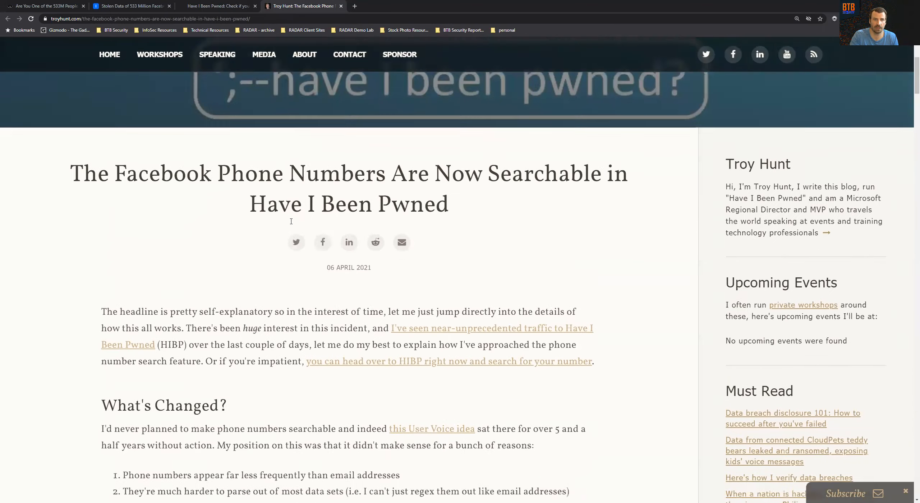
{"action": "scroll", "scroll_direction": "down", "scroll_amount": 3}
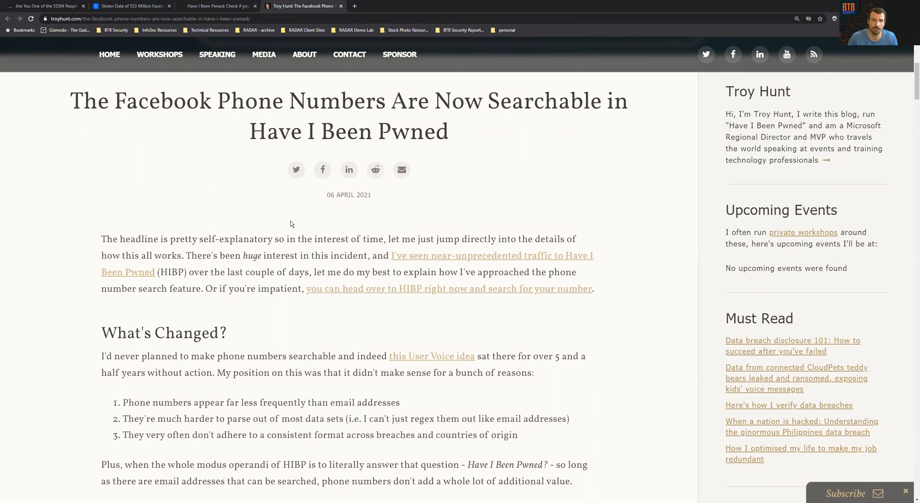
{"action": "mouse_move", "coordinate": [293, 228]}
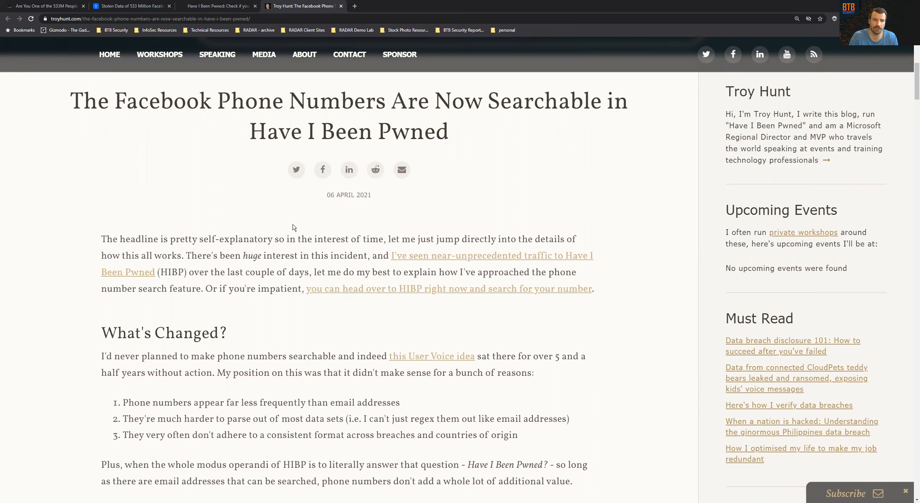
{"action": "scroll", "scroll_direction": "down", "scroll_amount": 3}
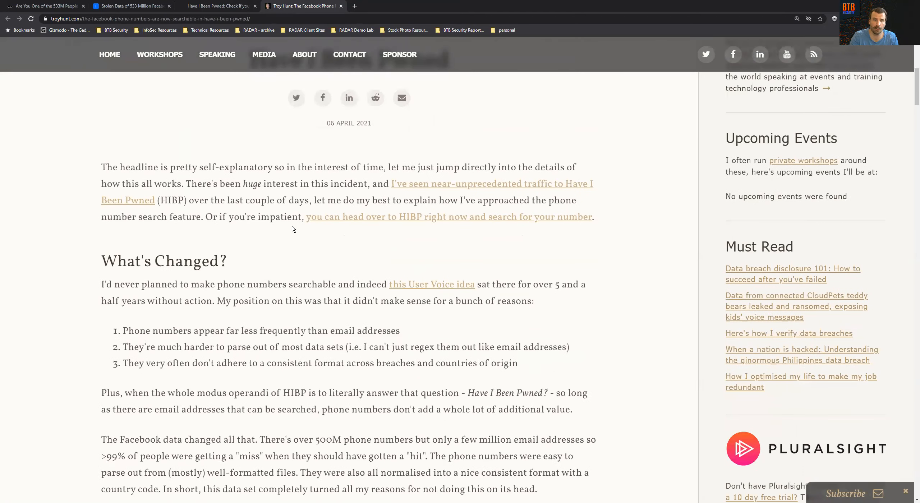
{"action": "scroll", "scroll_direction": "down", "scroll_amount": 3}
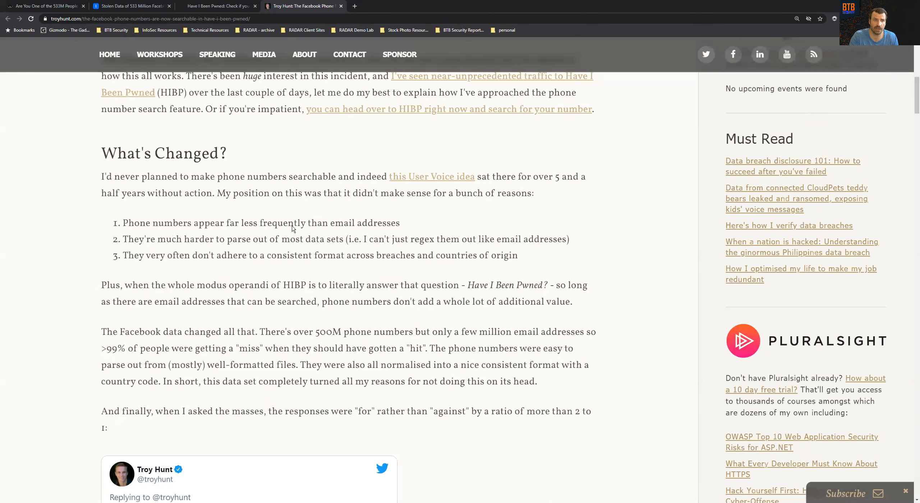
{"action": "scroll", "scroll_direction": "down", "scroll_amount": 3}
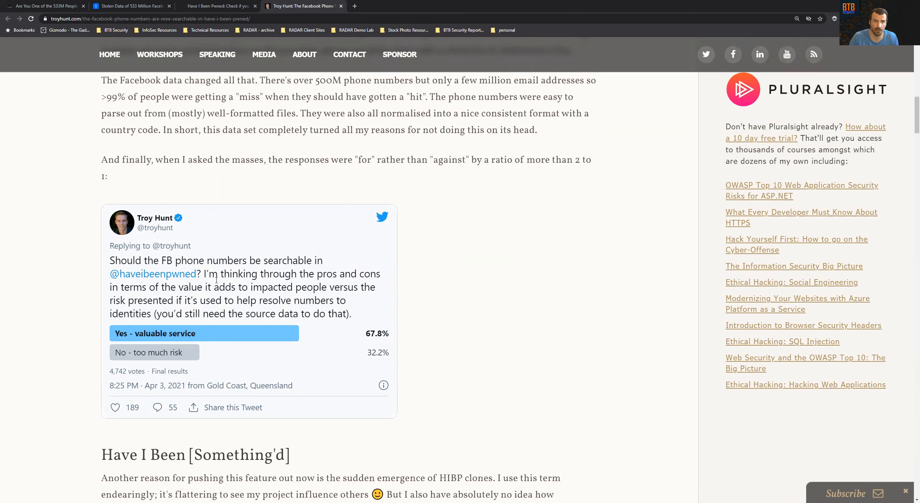
{"action": "mouse_move", "coordinate": [304, 232]}
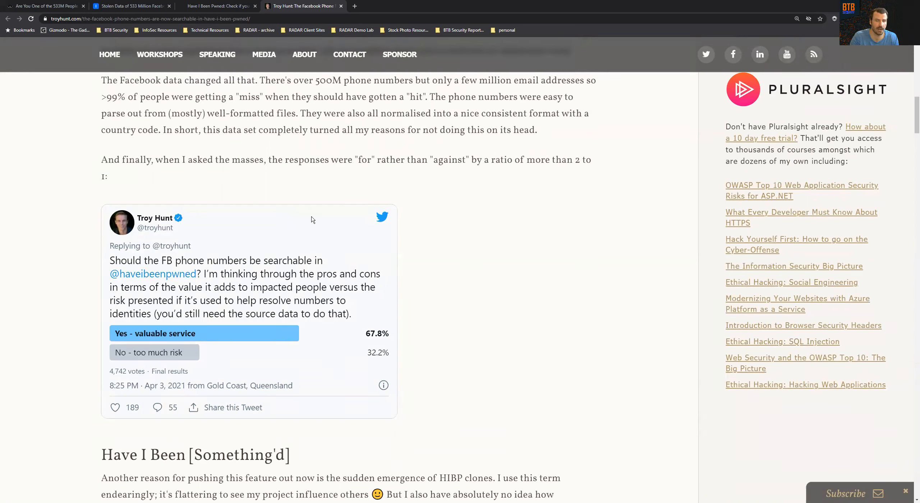
{"action": "mouse_move", "coordinate": [368, 189]}
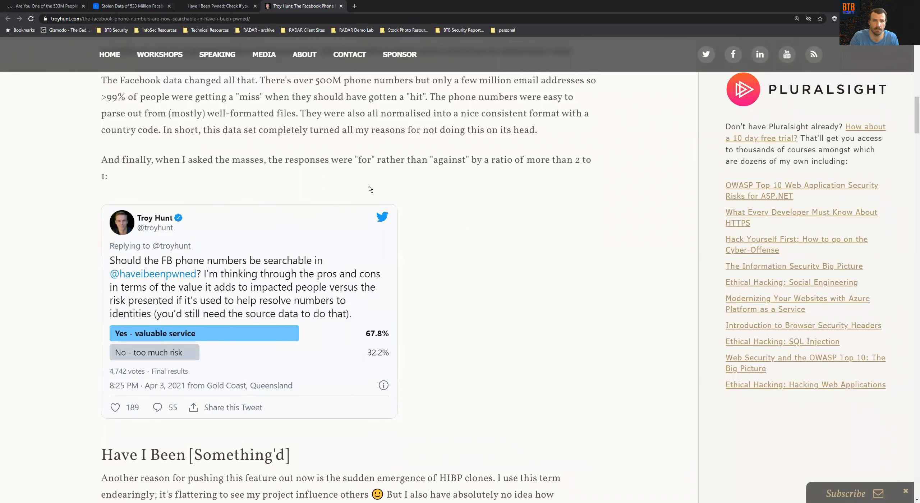